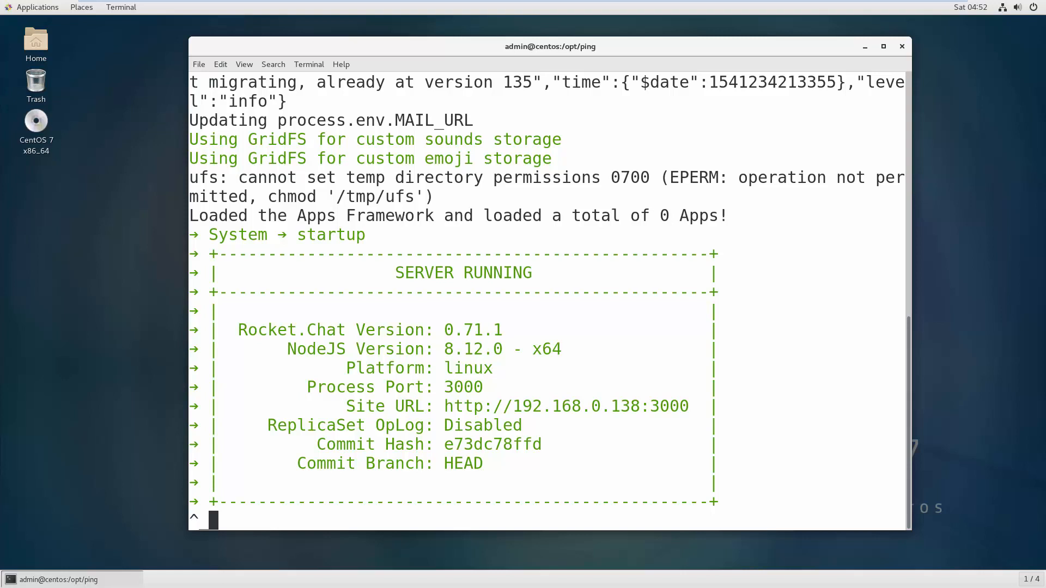
{"action": "mouse_move", "coordinate": [576, 412]}
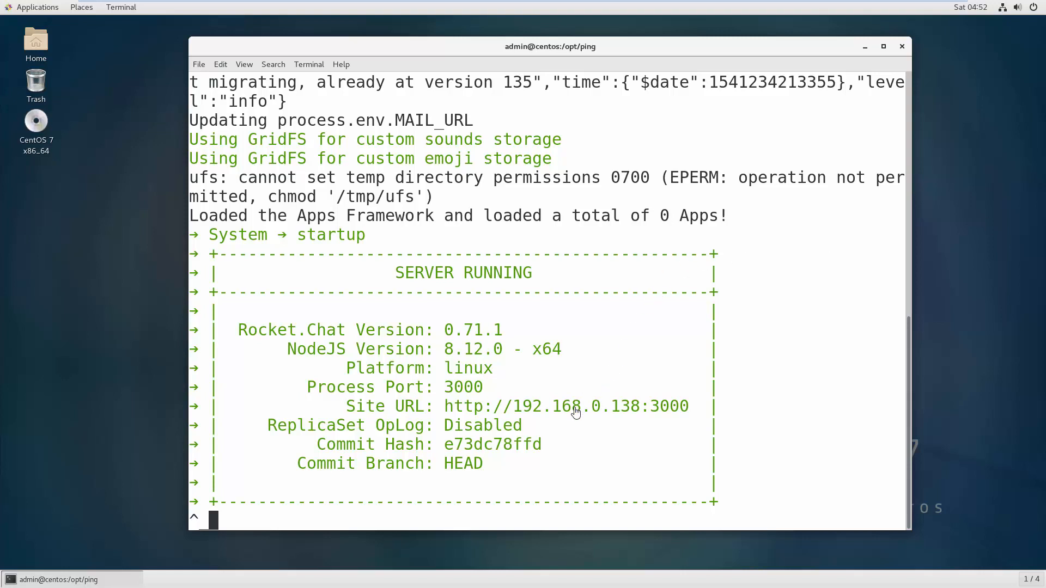
{"action": "mouse_move", "coordinate": [442, 286]}
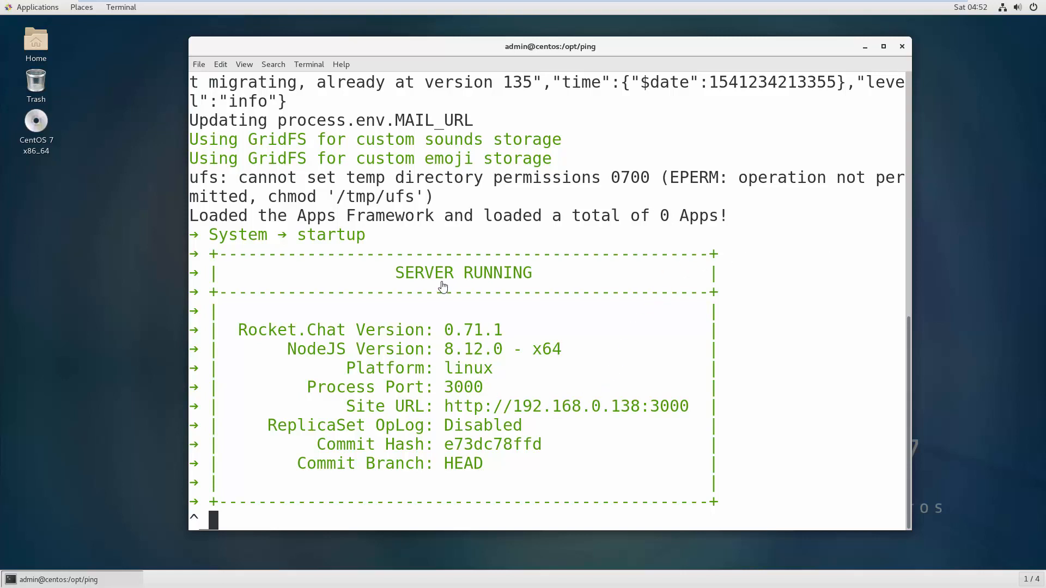
{"action": "mouse_move", "coordinate": [574, 379]}
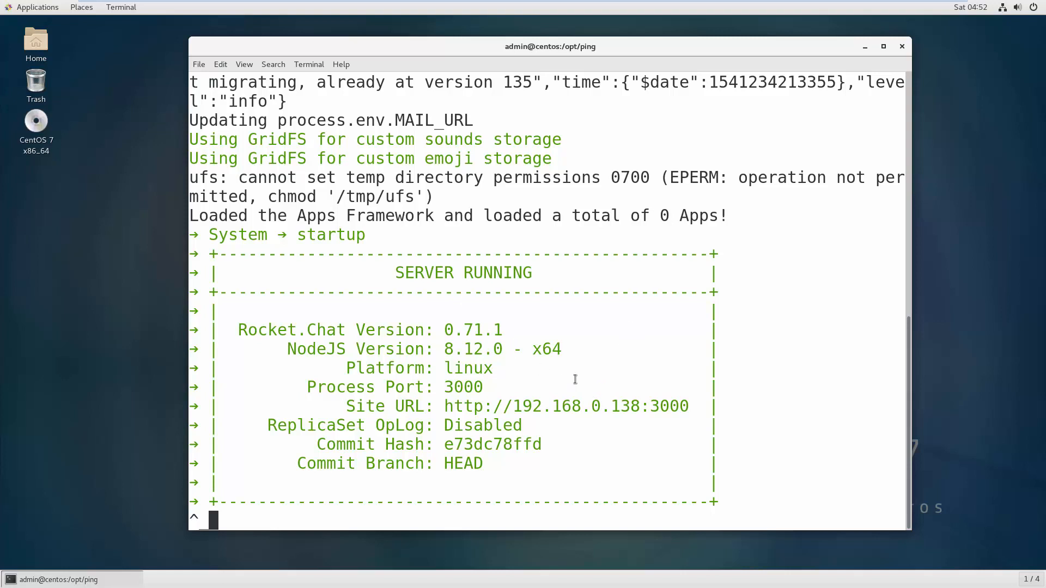
{"action": "mouse_move", "coordinate": [437, 405]}
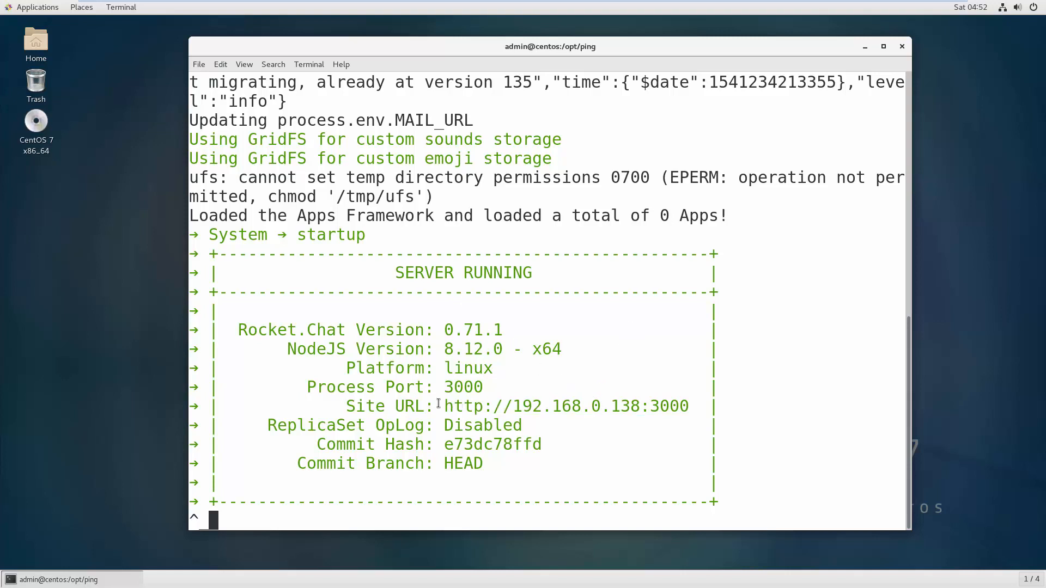
{"action": "double_click", "coordinate": [566, 406]}
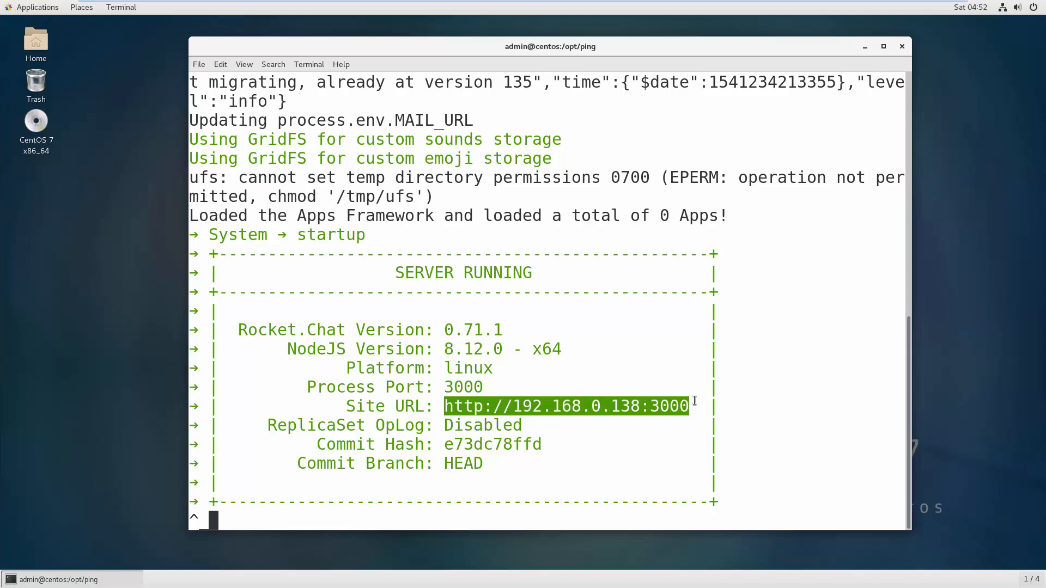
{"action": "mouse_move", "coordinate": [572, 385]}
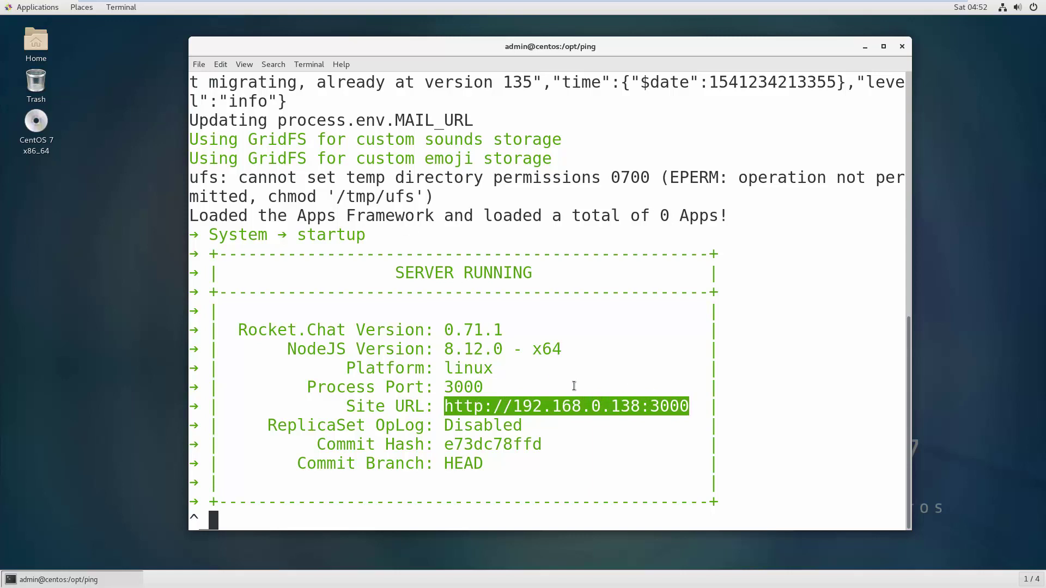
{"action": "right_click", "coordinate": [567, 406]}
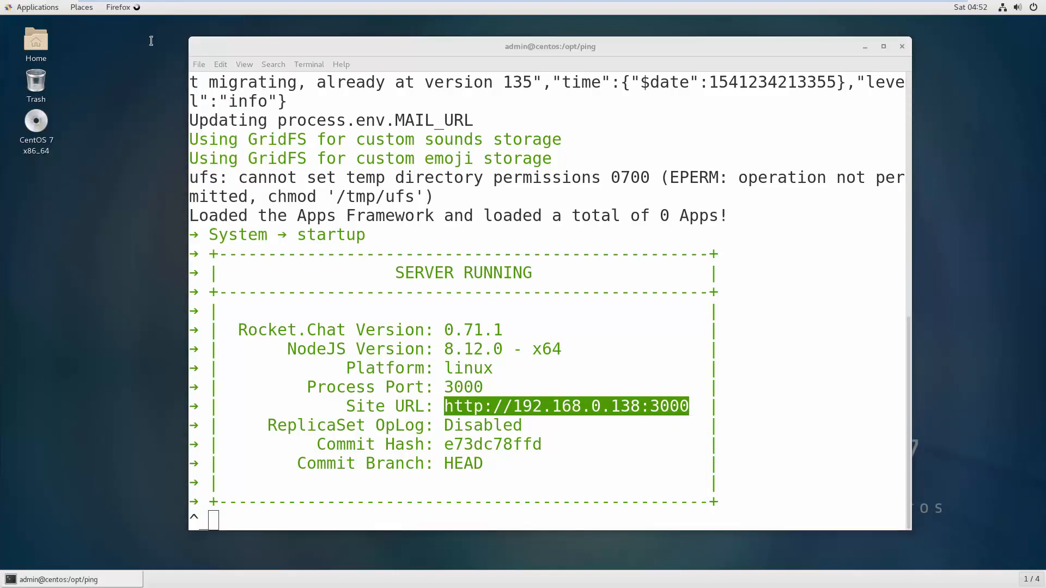
- Launch Firefox and load the pasted address 192.168.0.138:3000
{"action": "left_click", "coordinate": [118, 7]}
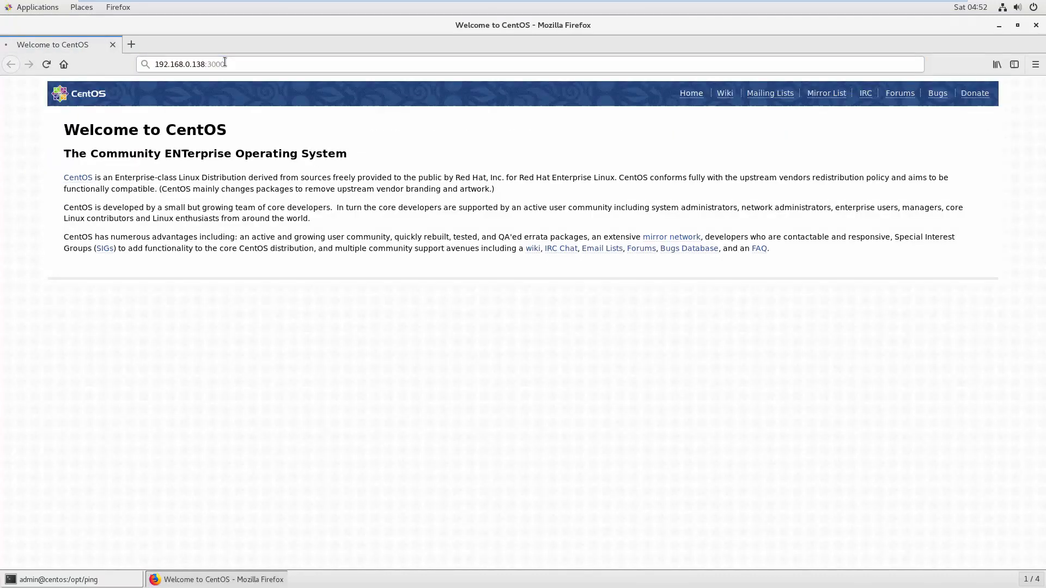
{"action": "key", "text": "Return"}
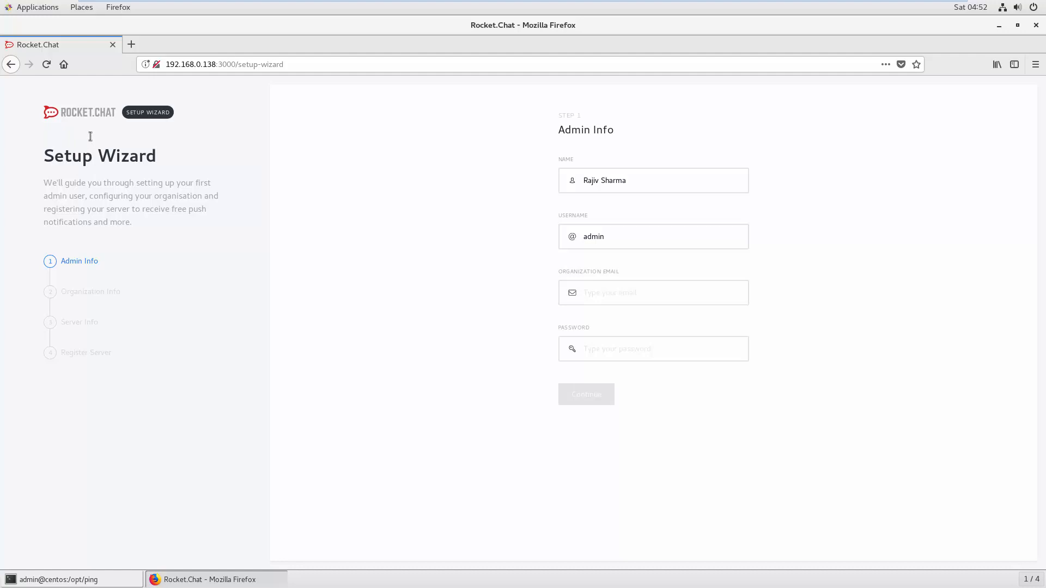
{"action": "mouse_move", "coordinate": [422, 167]}
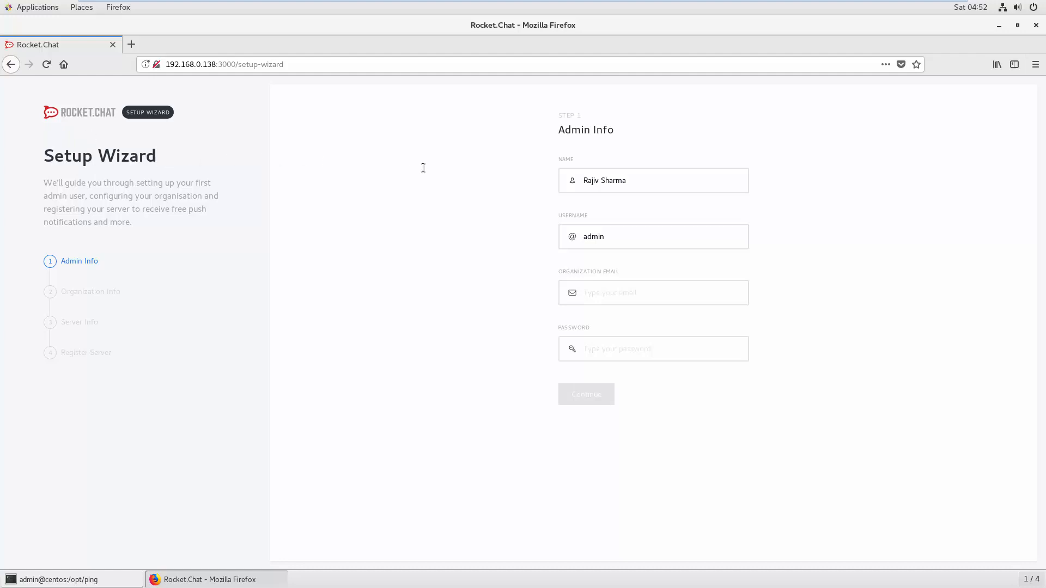
{"action": "mouse_move", "coordinate": [84, 261]}
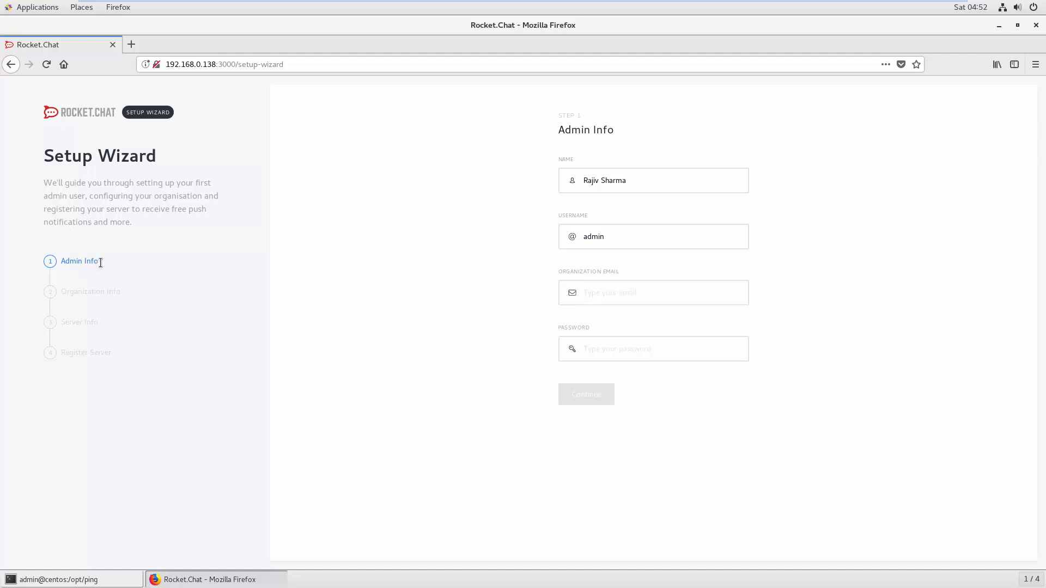
{"action": "mouse_move", "coordinate": [628, 175]}
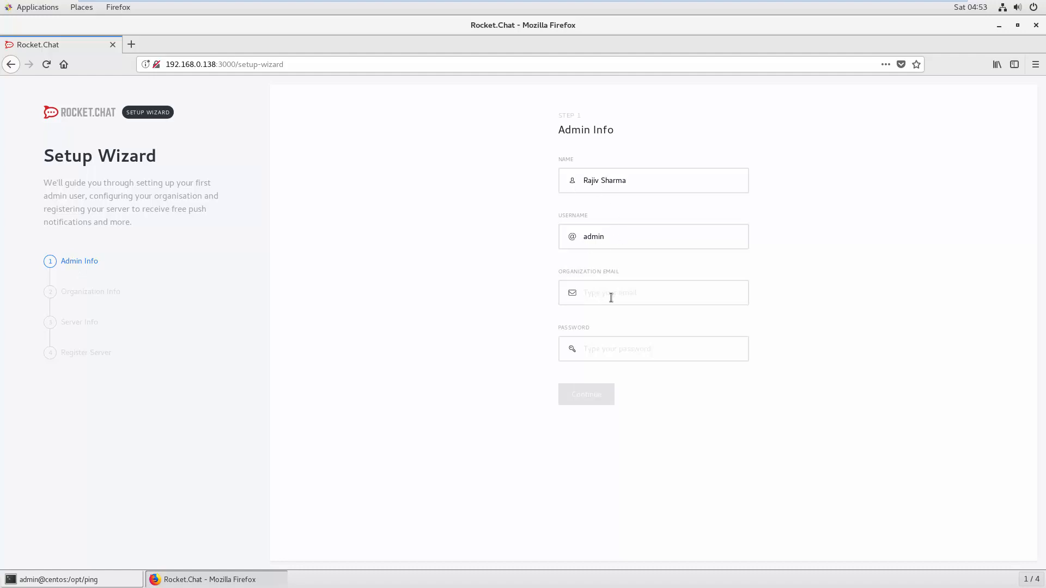
{"action": "left_click", "coordinate": [654, 292]}
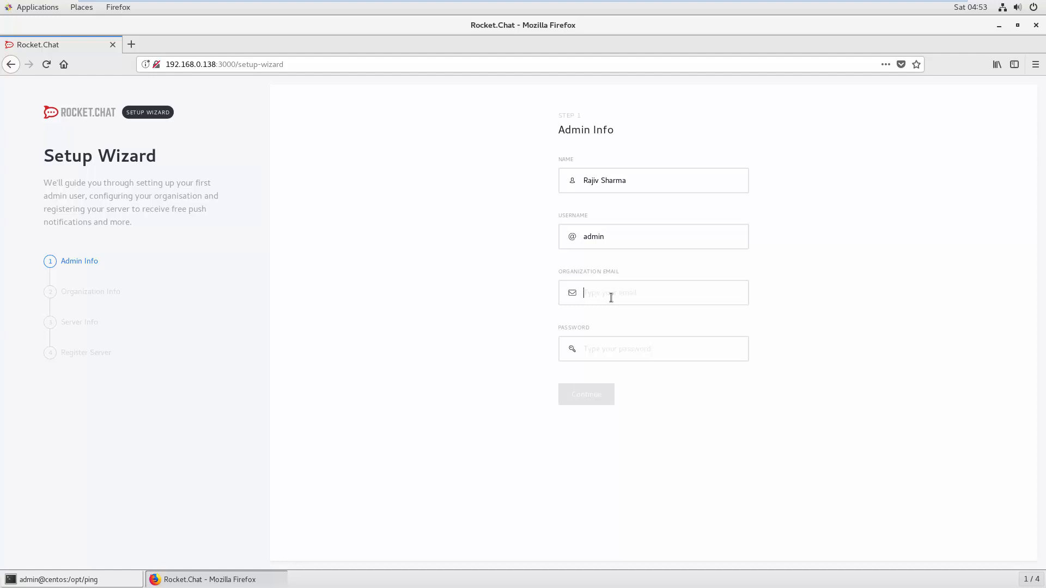
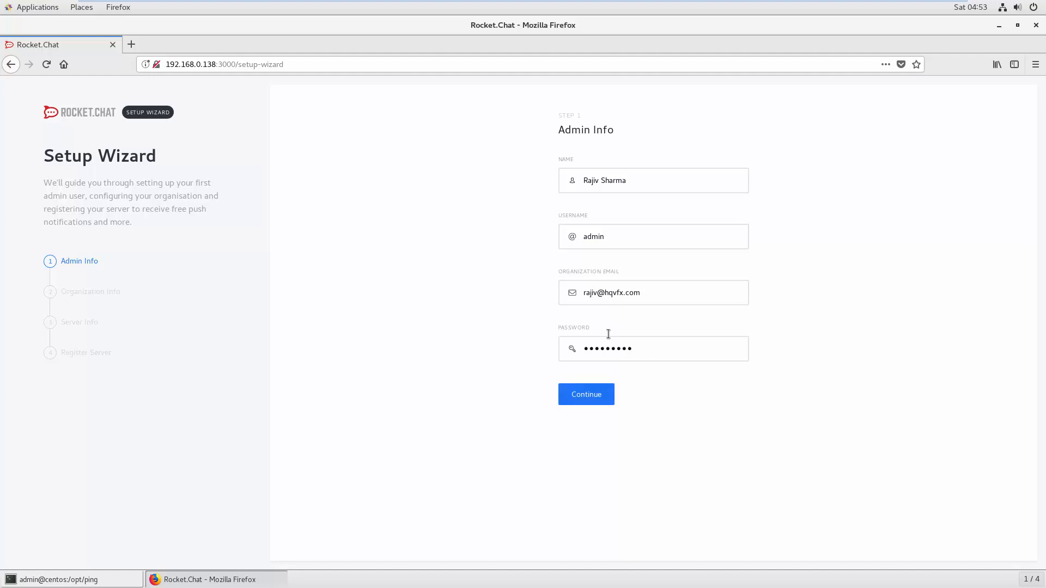
{"action": "left_click", "coordinate": [585, 394]}
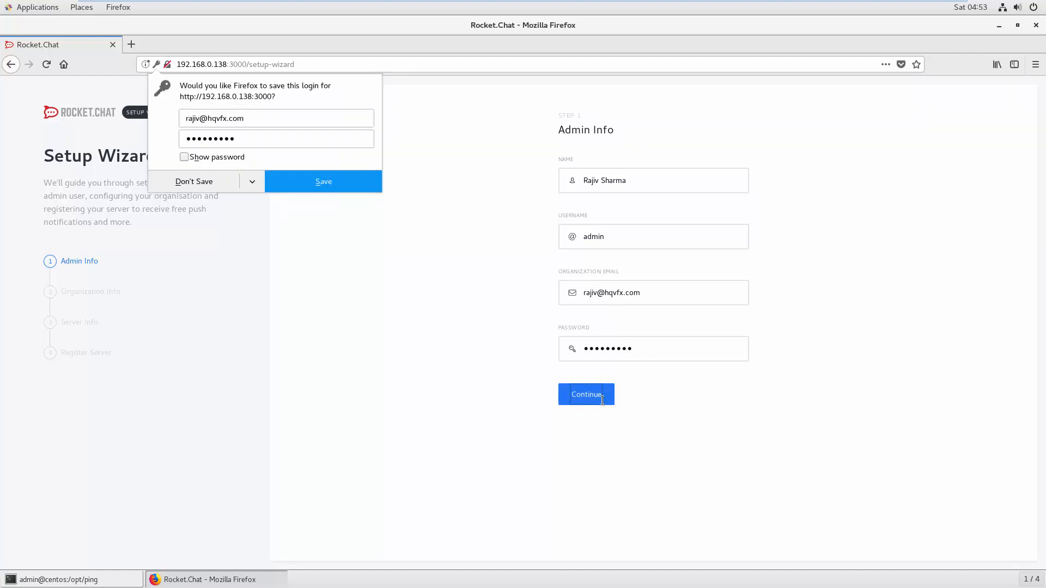
- Advance to Organization Info, save the browser login, and set organization type to Community
{"action": "left_click", "coordinate": [585, 394]}
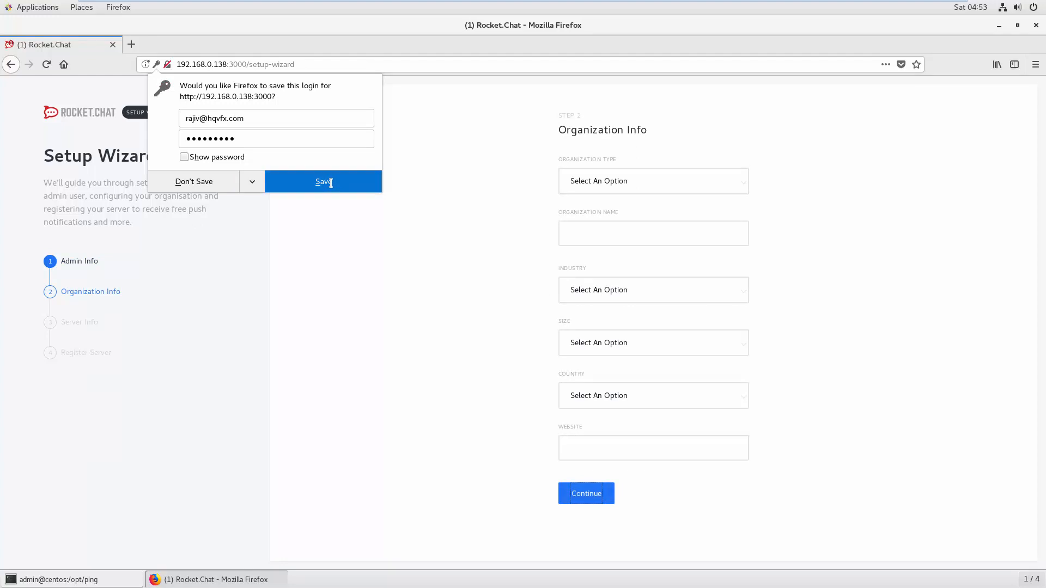
{"action": "left_click", "coordinate": [194, 182]}
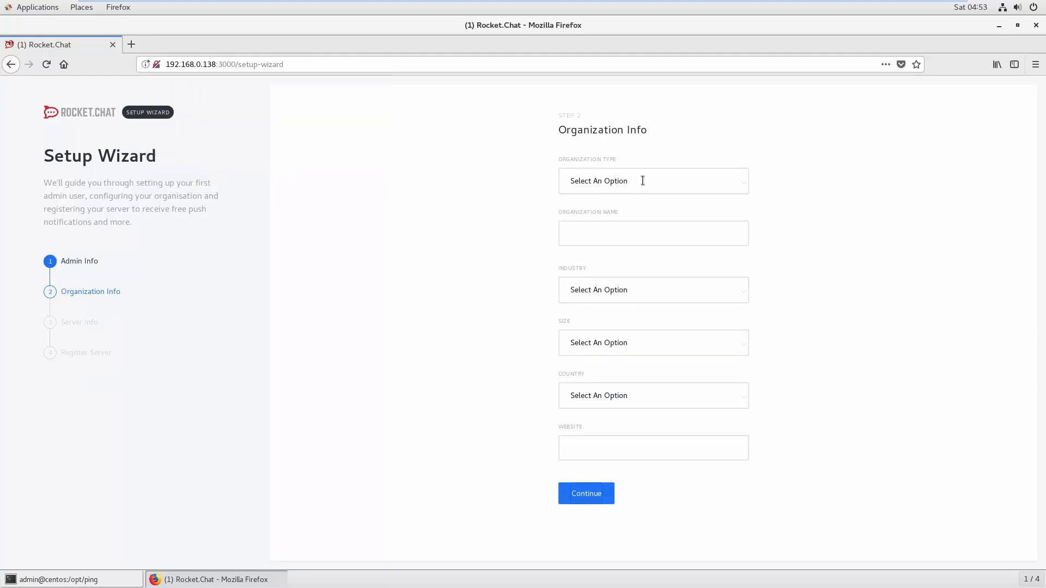
{"action": "left_click", "coordinate": [652, 181]}
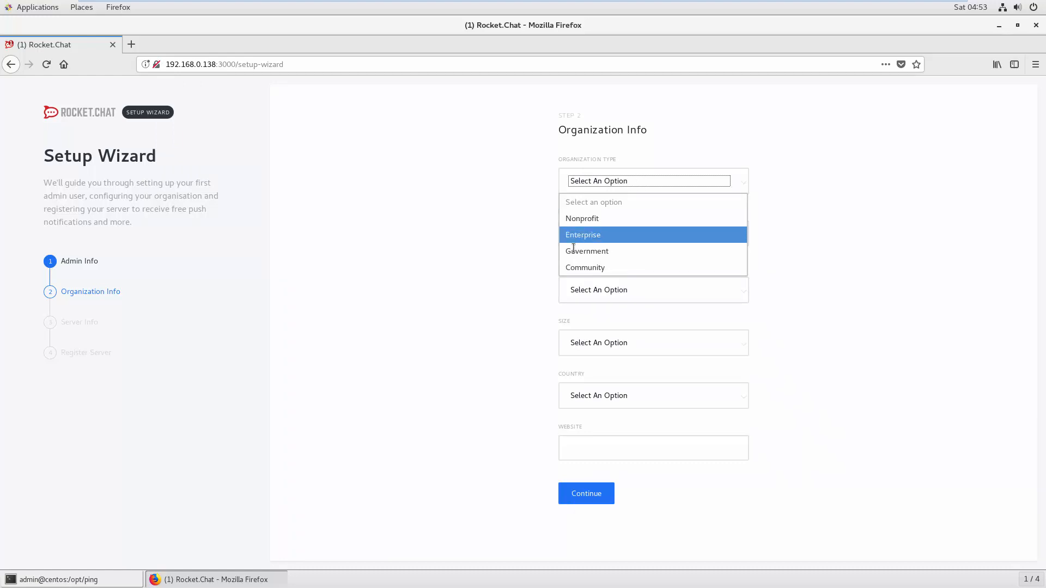
{"action": "left_click", "coordinate": [585, 268]}
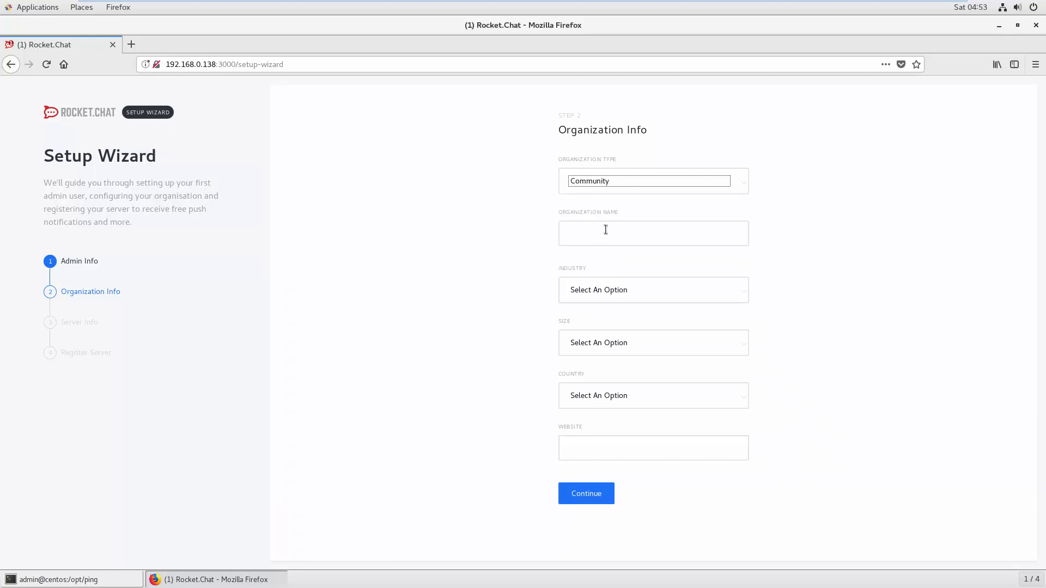
- Enter organization name HQVFX, industry Technology Services, size 11-50 People, and country India
{"action": "type", "text": "H"}
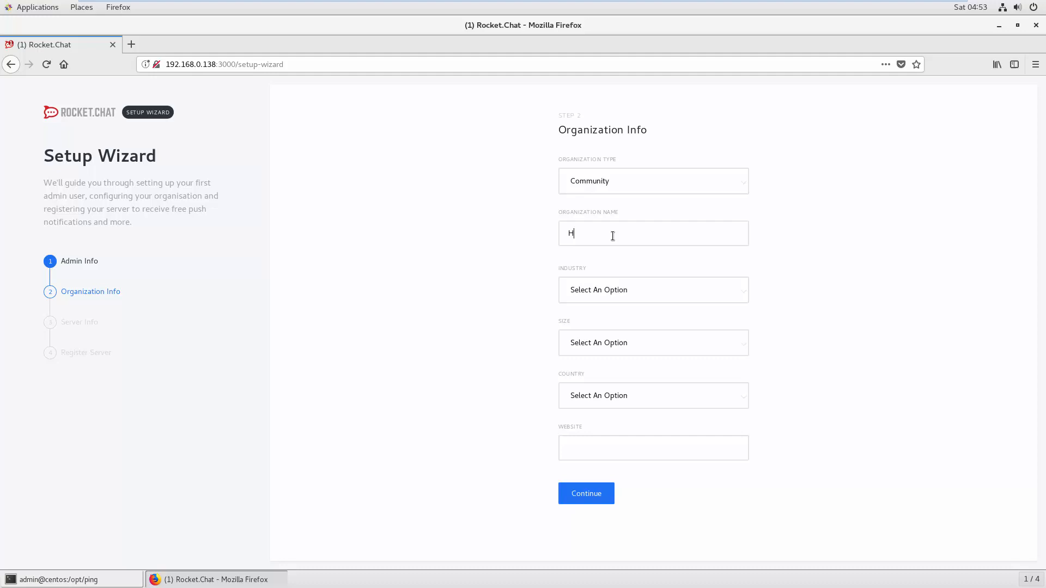
{"action": "left_click", "coordinate": [653, 289]}
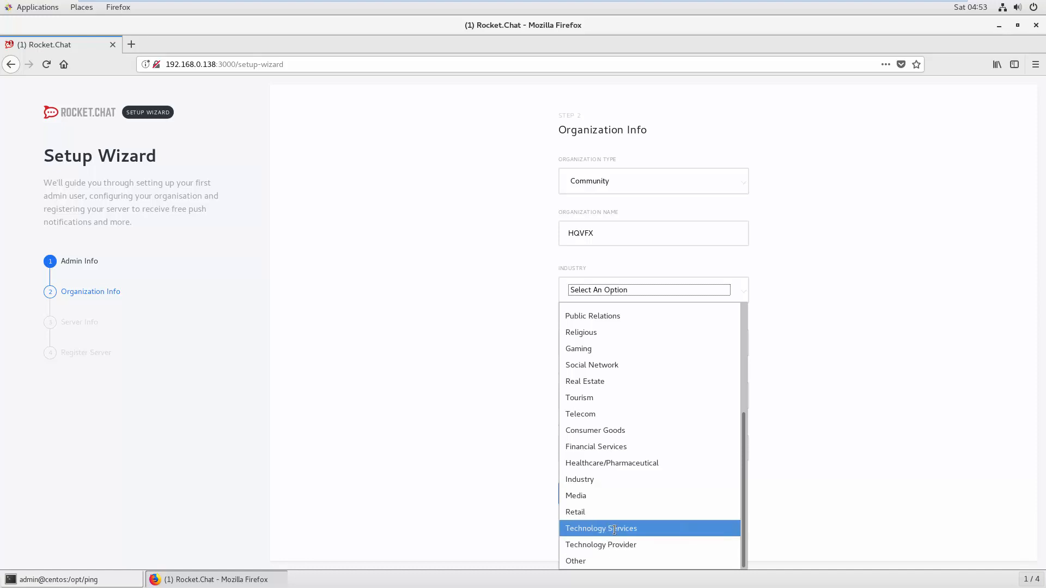
{"action": "left_click", "coordinate": [601, 528]}
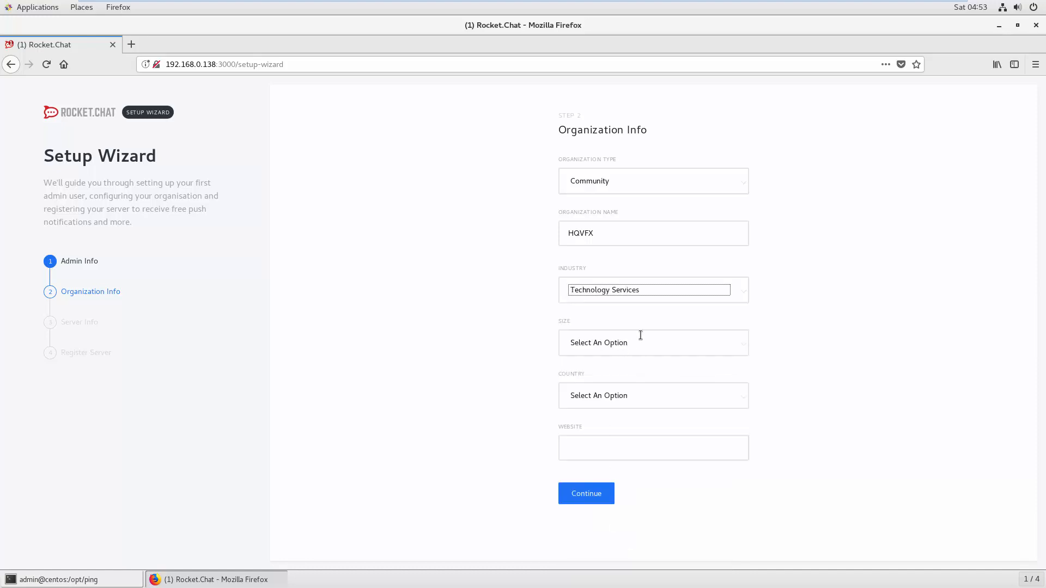
{"action": "left_click", "coordinate": [653, 342]}
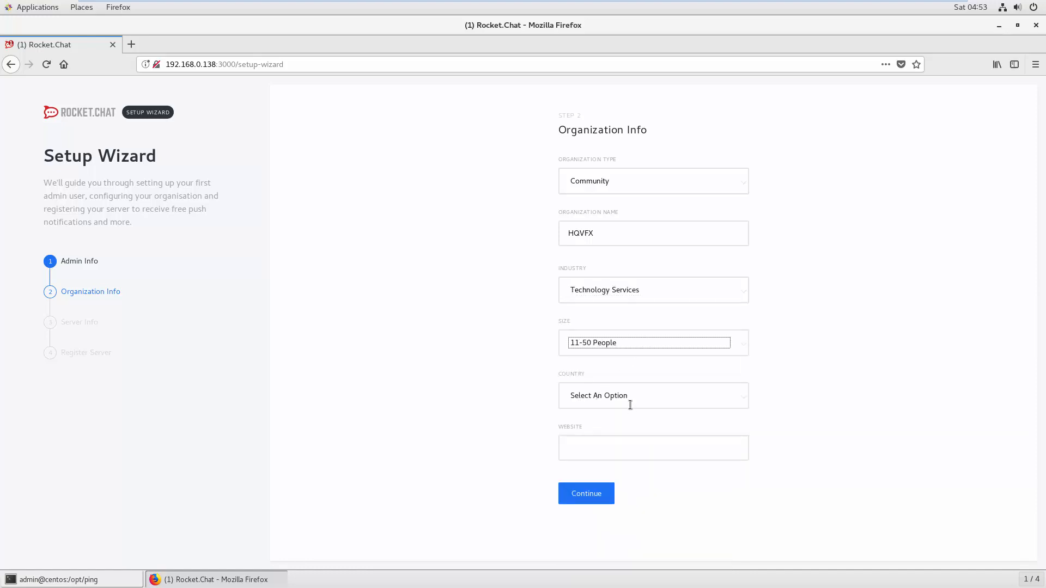
{"action": "left_click", "coordinate": [652, 395]}
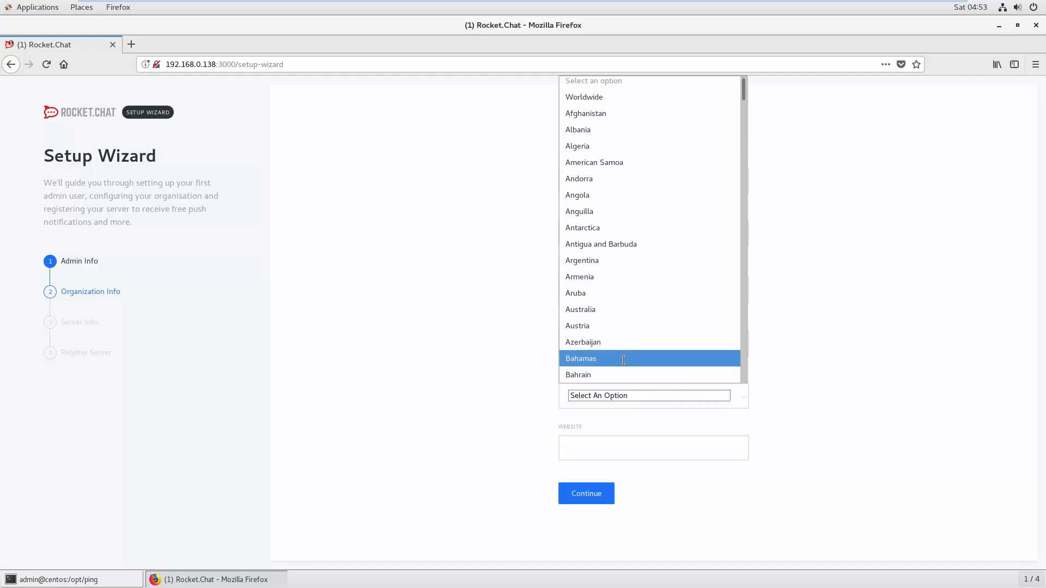
{"action": "scroll", "scroll_direction": "down", "scroll_amount": 3}
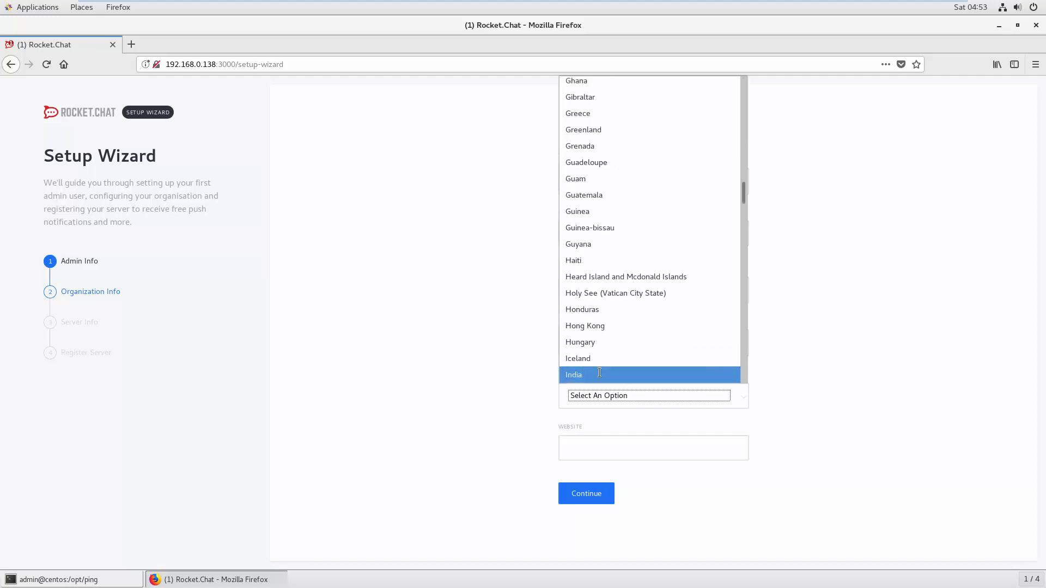
{"action": "left_click", "coordinate": [573, 374]}
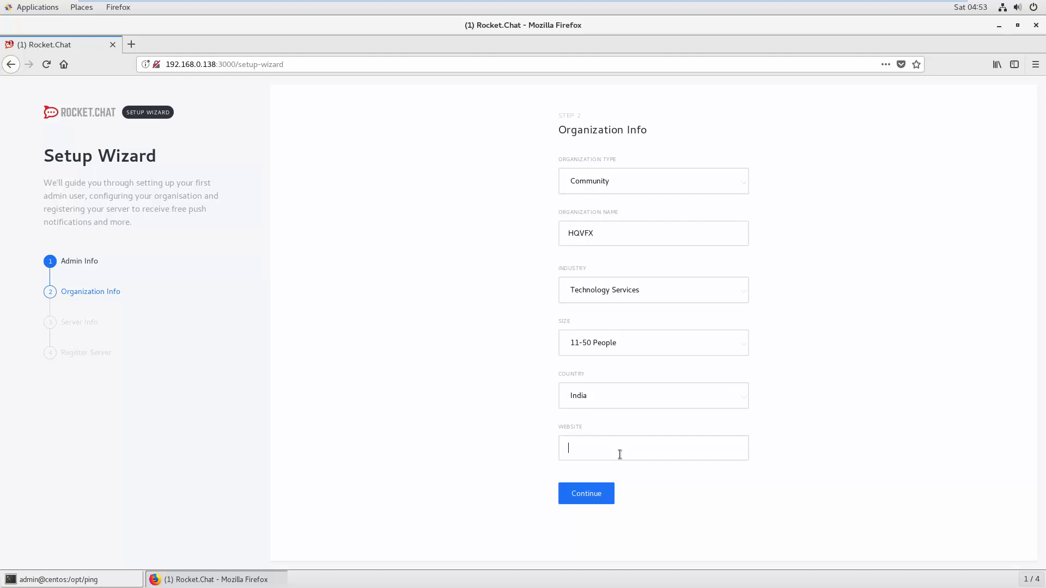
{"action": "type", "text": "www.hqv"}
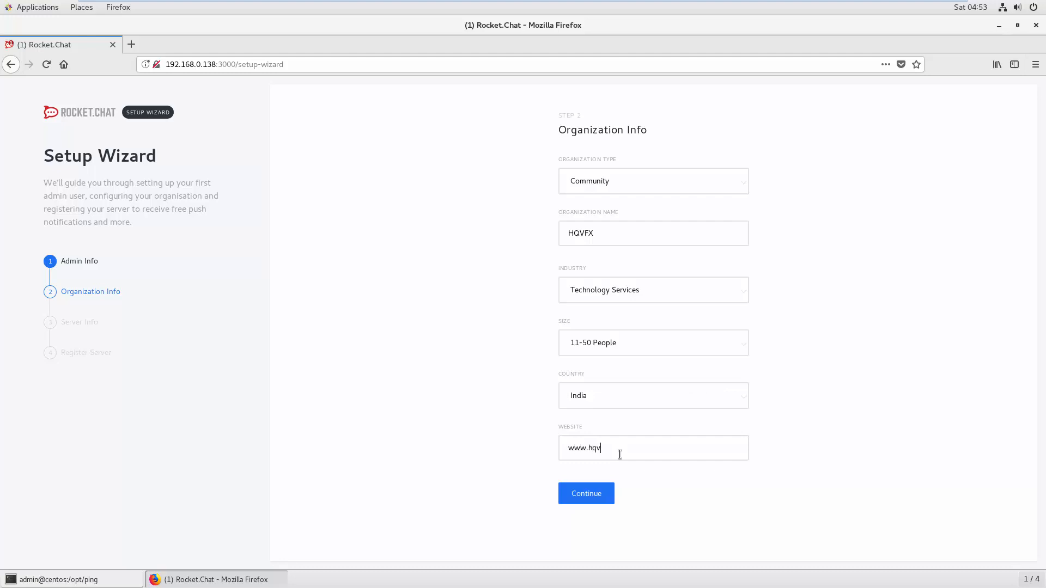
{"action": "type", "text": "fx.com"}
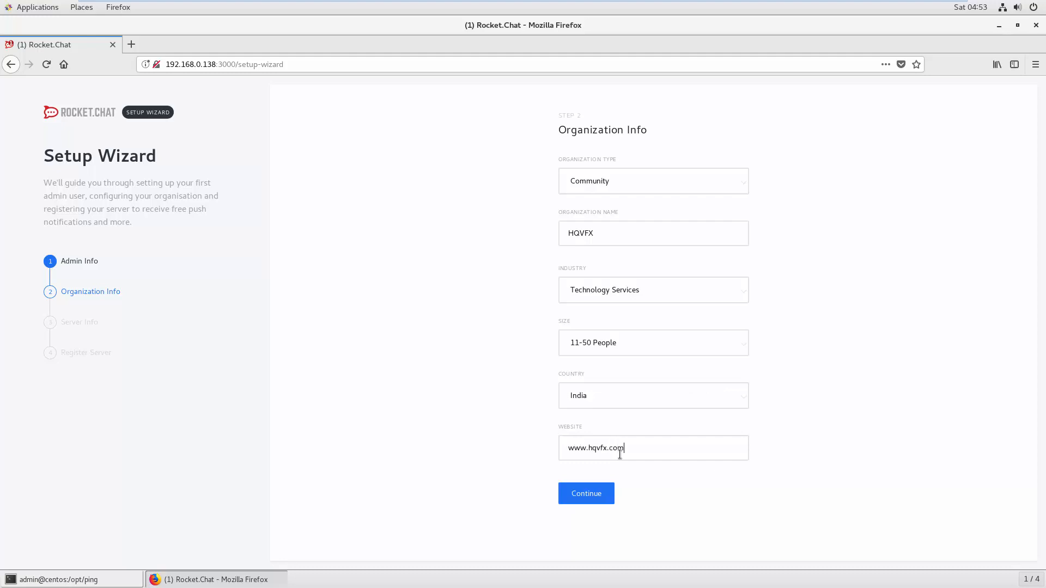
{"action": "mouse_move", "coordinate": [648, 64]}
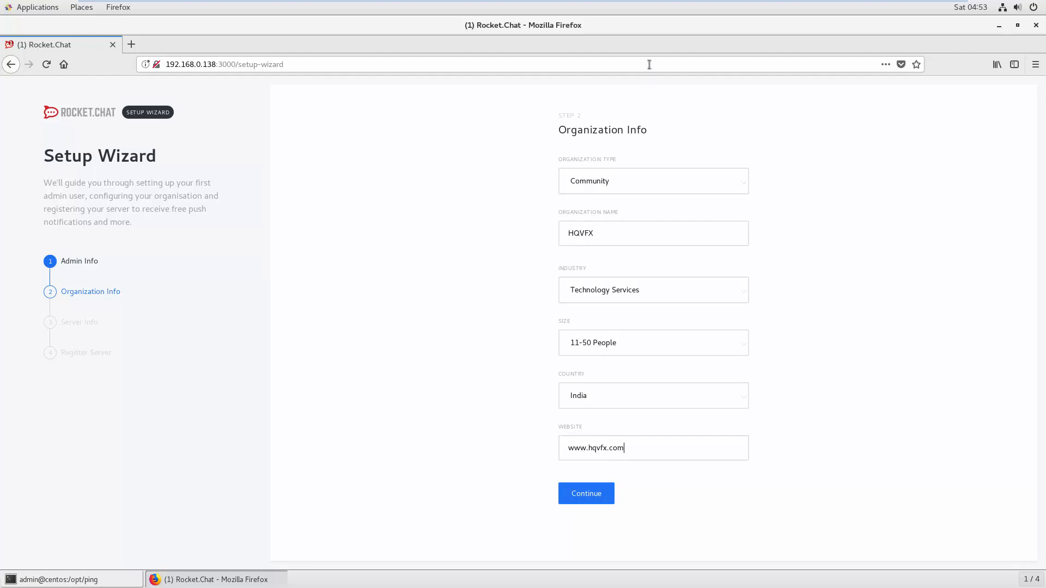
{"action": "left_click", "coordinate": [585, 493]}
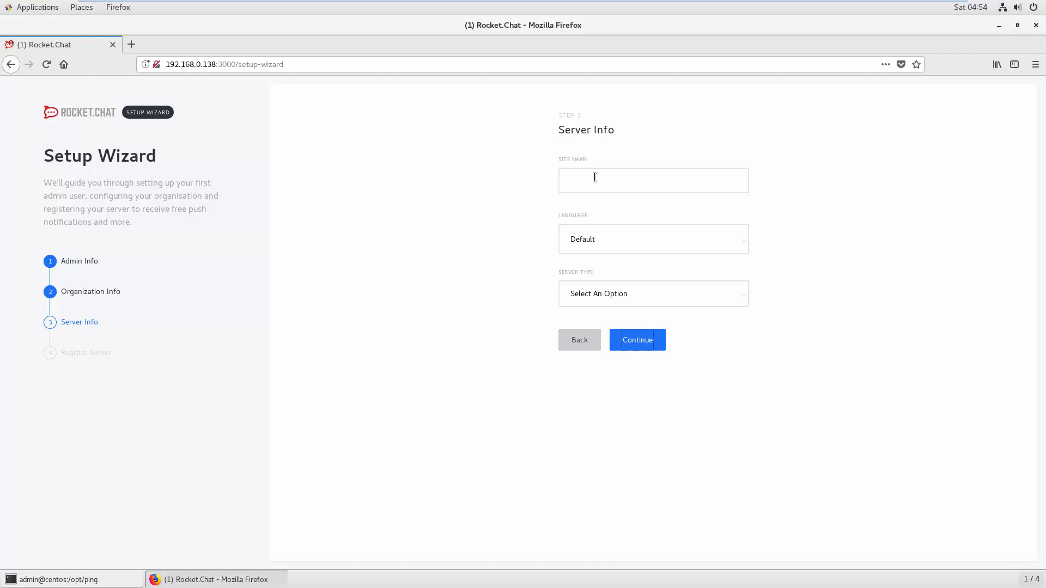
{"action": "mouse_move", "coordinate": [482, 103]}
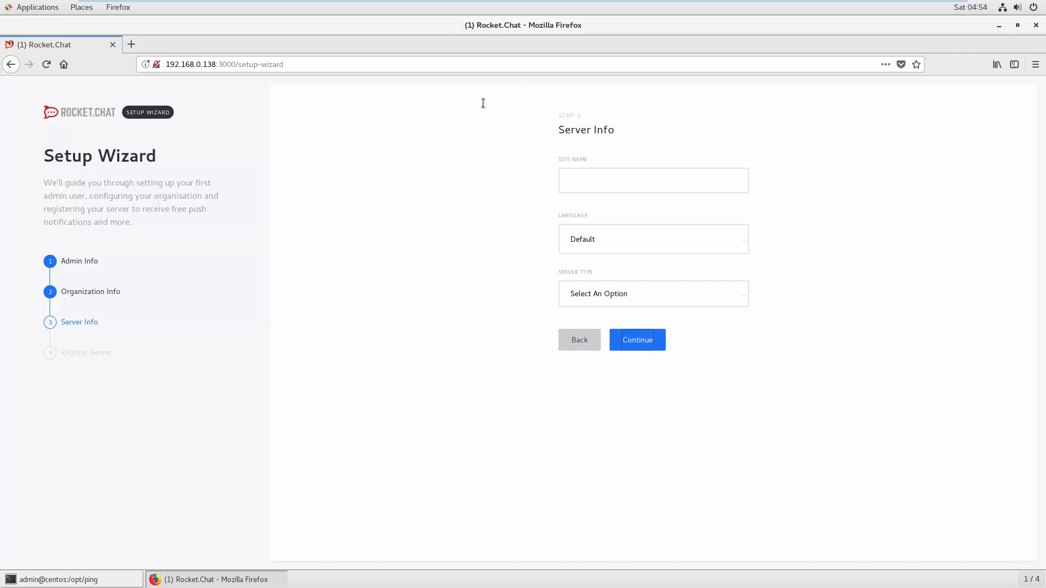
{"action": "mouse_move", "coordinate": [463, 32]}
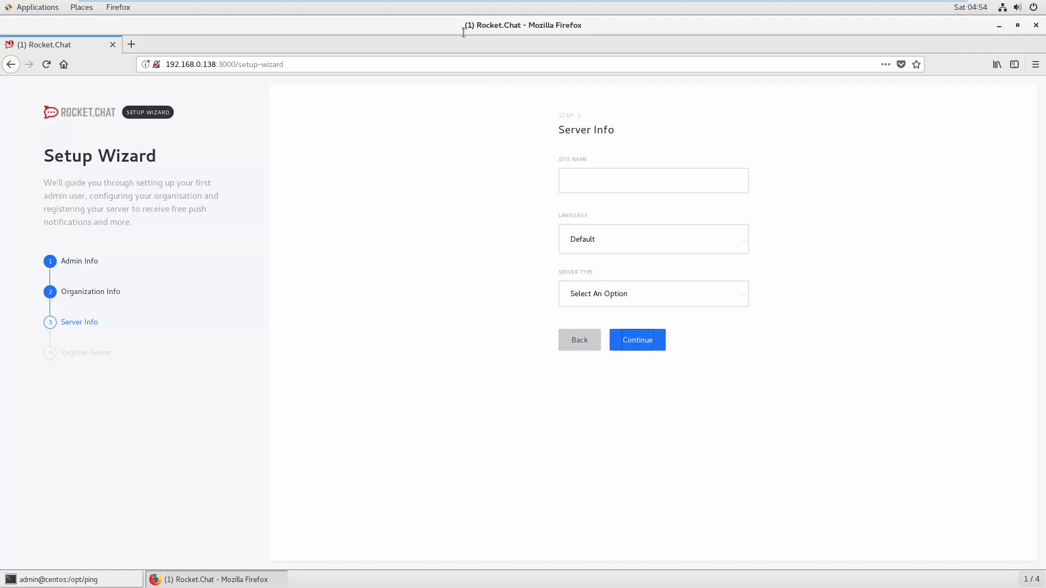
{"action": "mouse_move", "coordinate": [588, 238]}
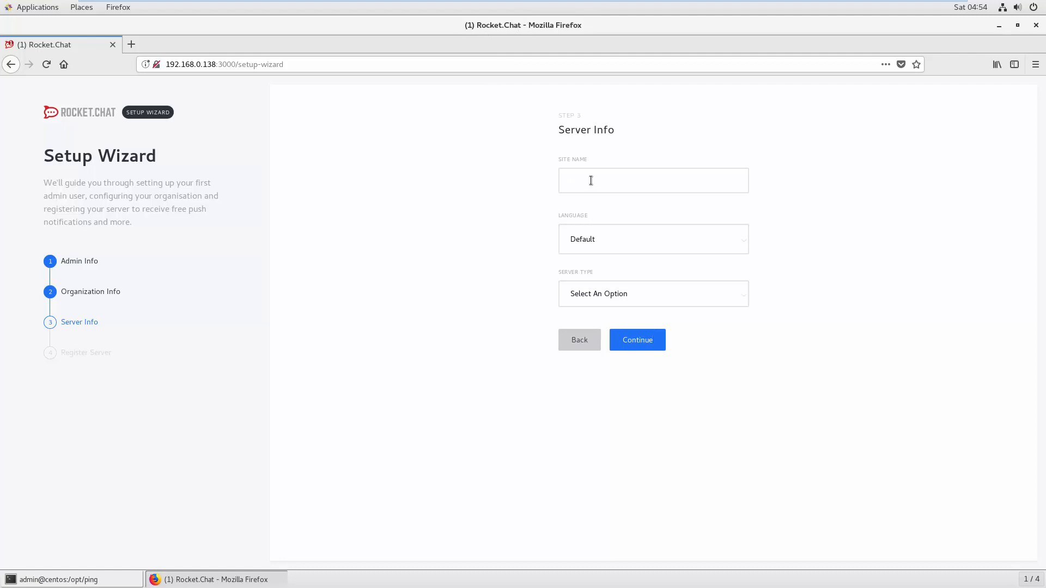
- Name the site 'Studio Ping' and choose Private Team as the server type
{"action": "type", "text": "Studio"}
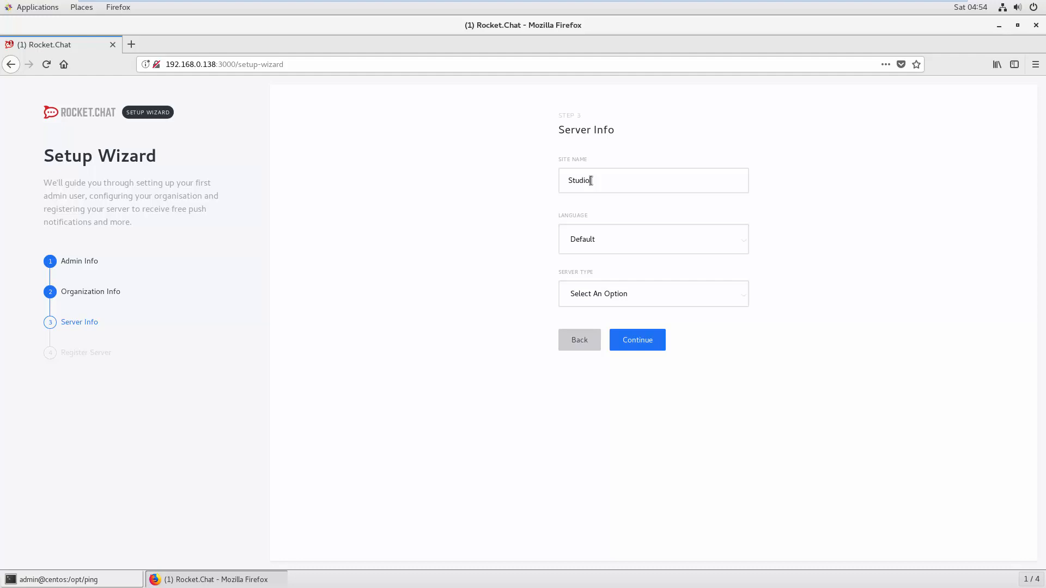
{"action": "type", "text": "Ping"}
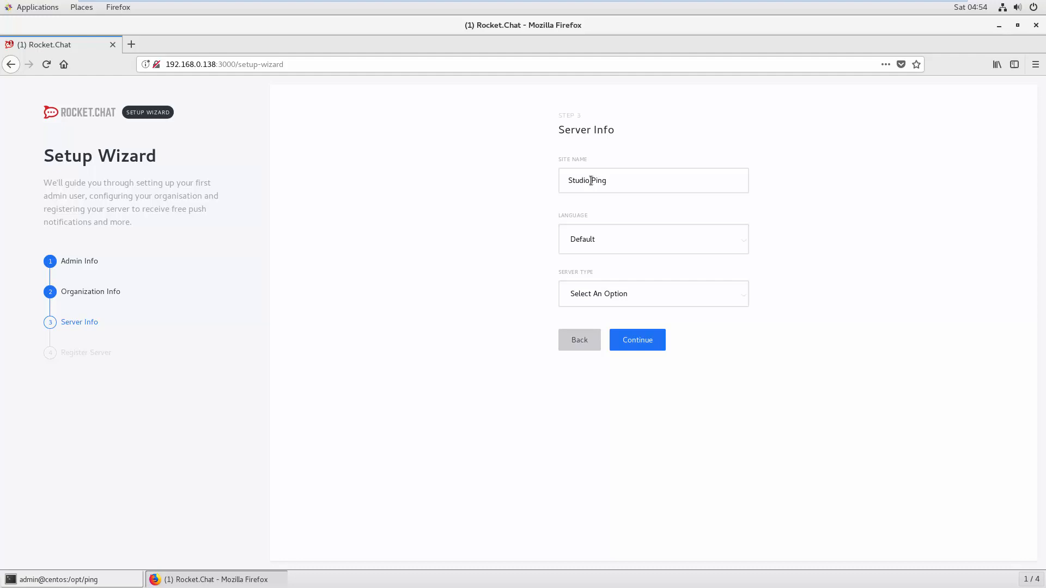
{"action": "left_click", "coordinate": [652, 294]}
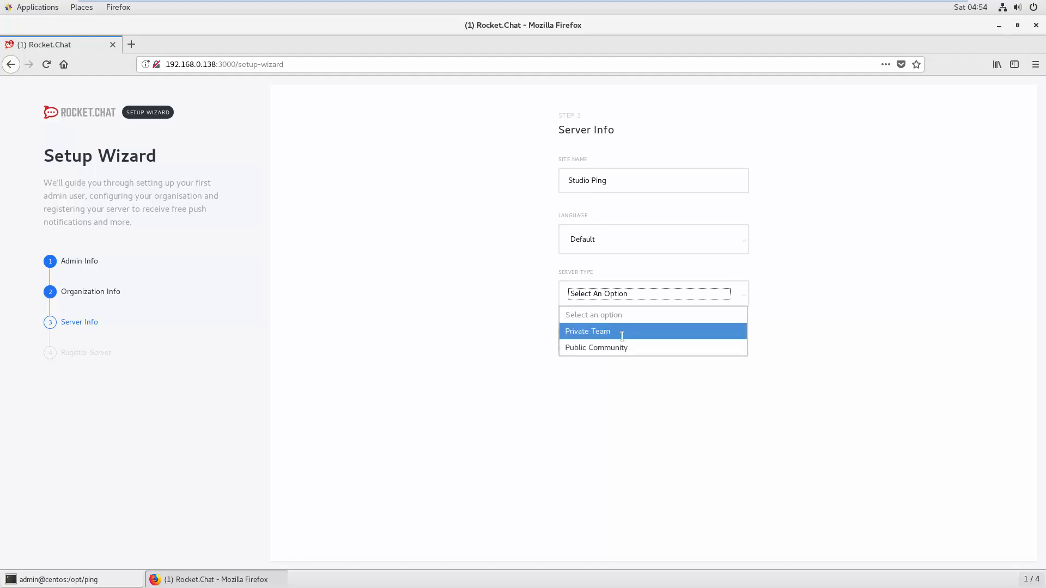
{"action": "left_click", "coordinate": [587, 331]}
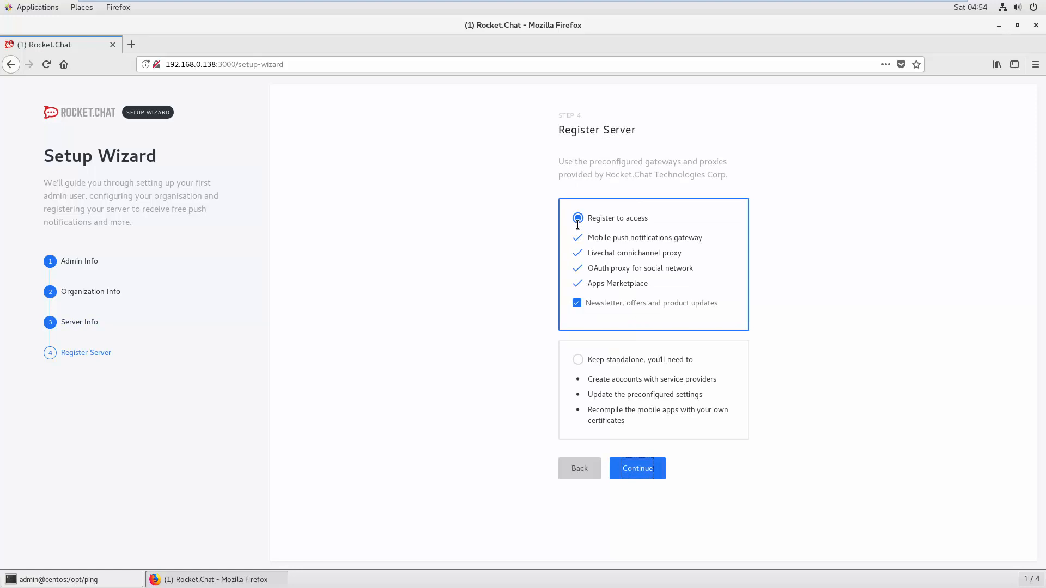
- Toggle update emails, keep Register to access selected, finish setup, and launch the workspace
{"action": "left_click", "coordinate": [576, 302]}
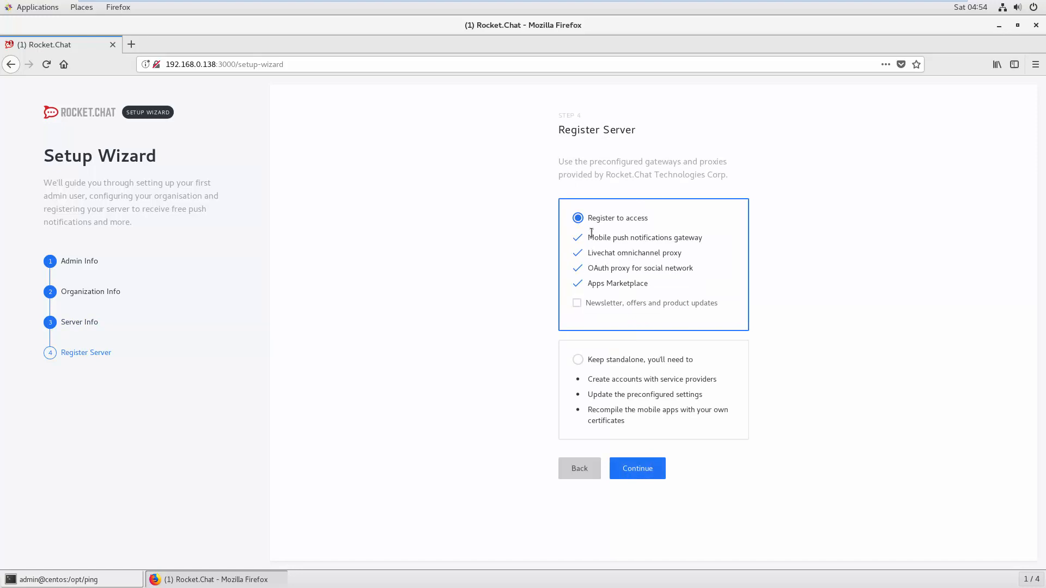
{"action": "mouse_move", "coordinate": [580, 360]}
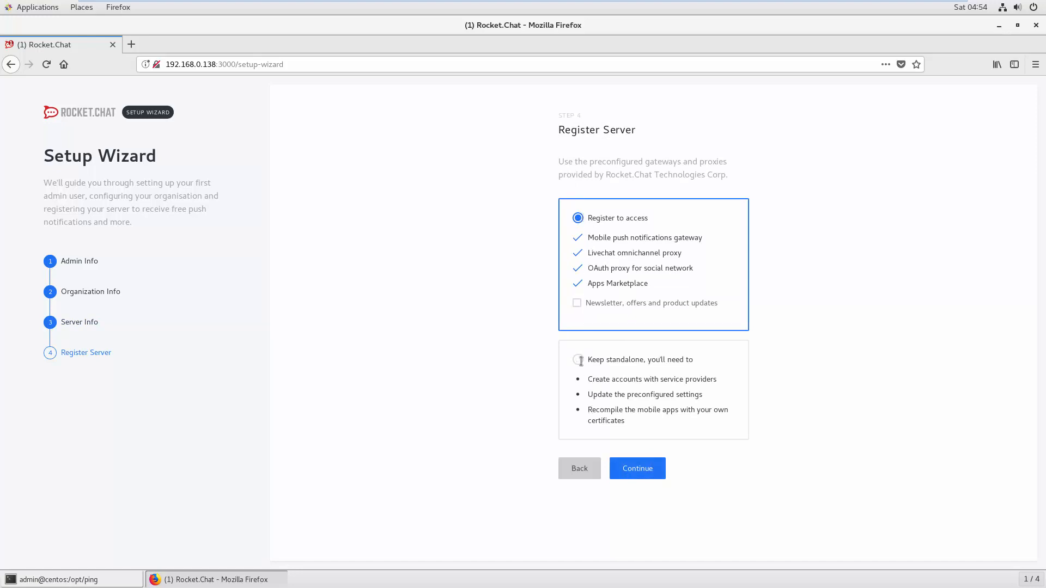
{"action": "left_click", "coordinate": [578, 360]}
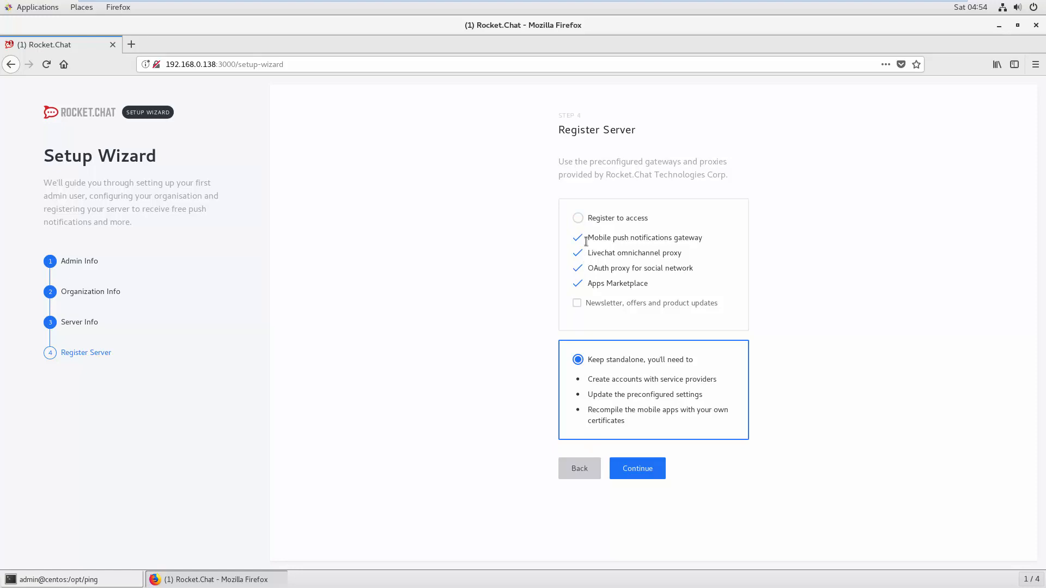
{"action": "left_click", "coordinate": [577, 217]}
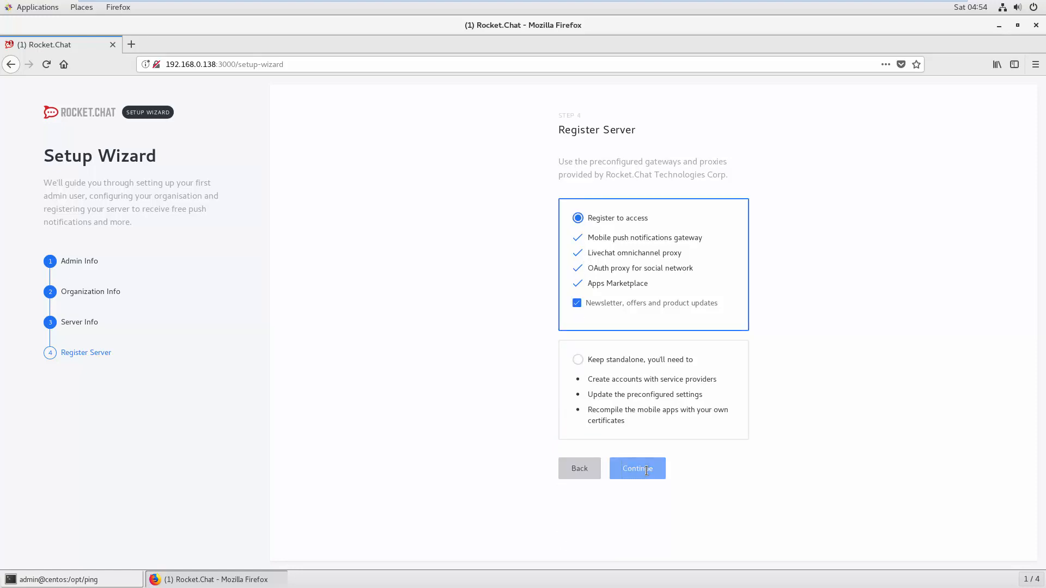
{"action": "left_click", "coordinate": [635, 468]}
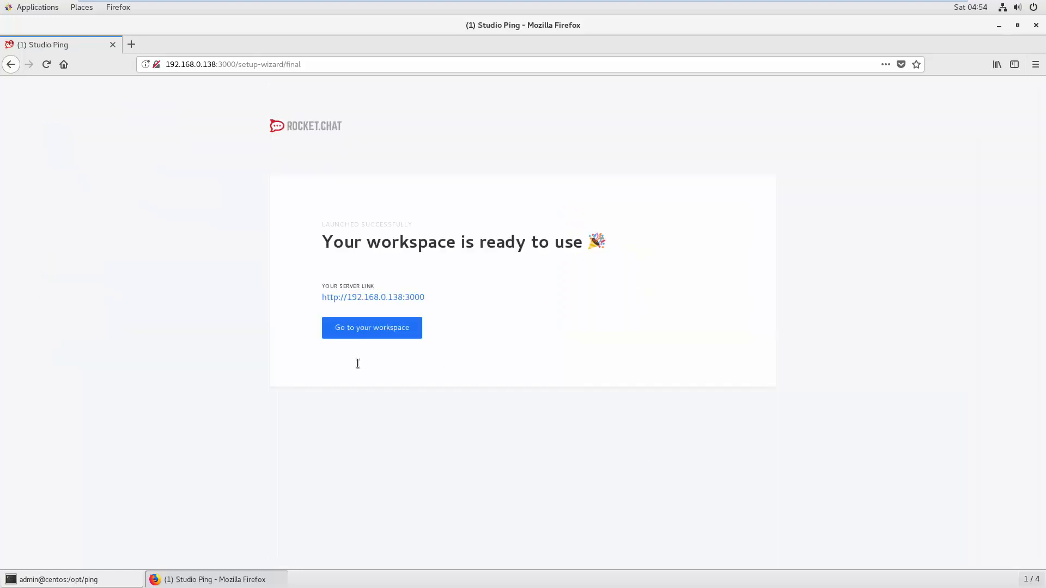
{"action": "mouse_move", "coordinate": [439, 244]}
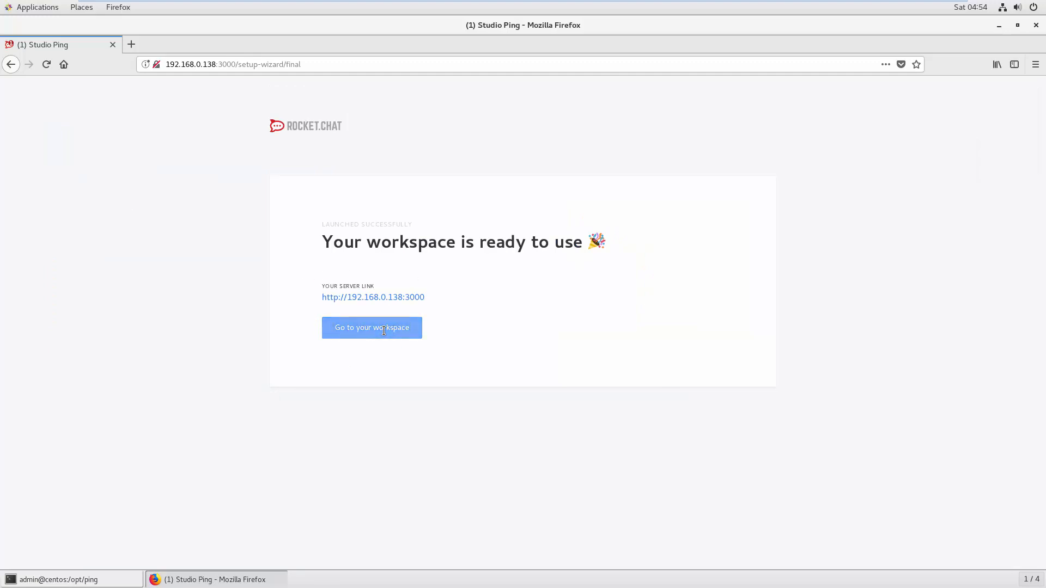
{"action": "left_click", "coordinate": [372, 327]}
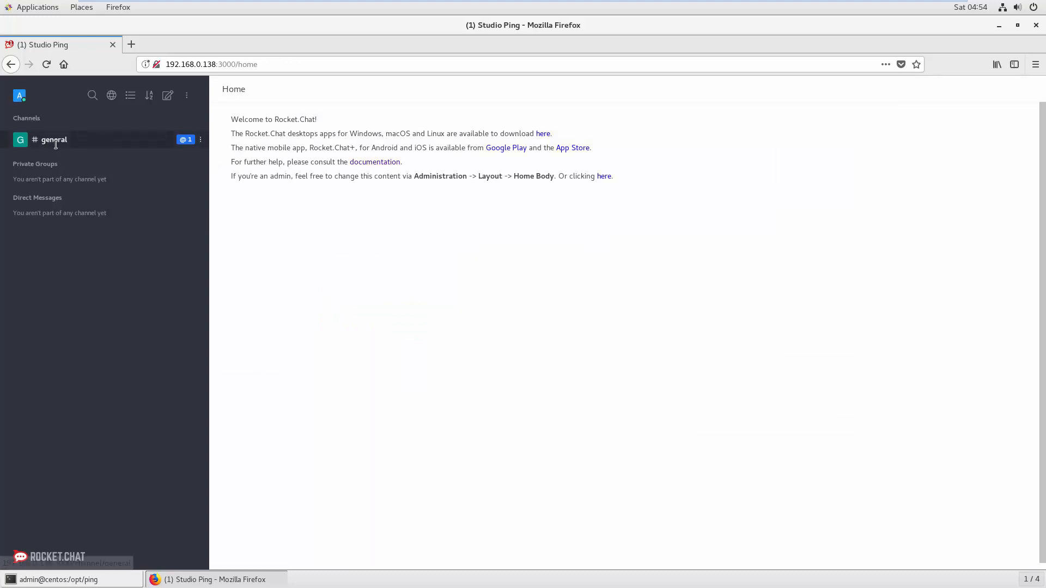
{"action": "mouse_move", "coordinate": [291, 144]}
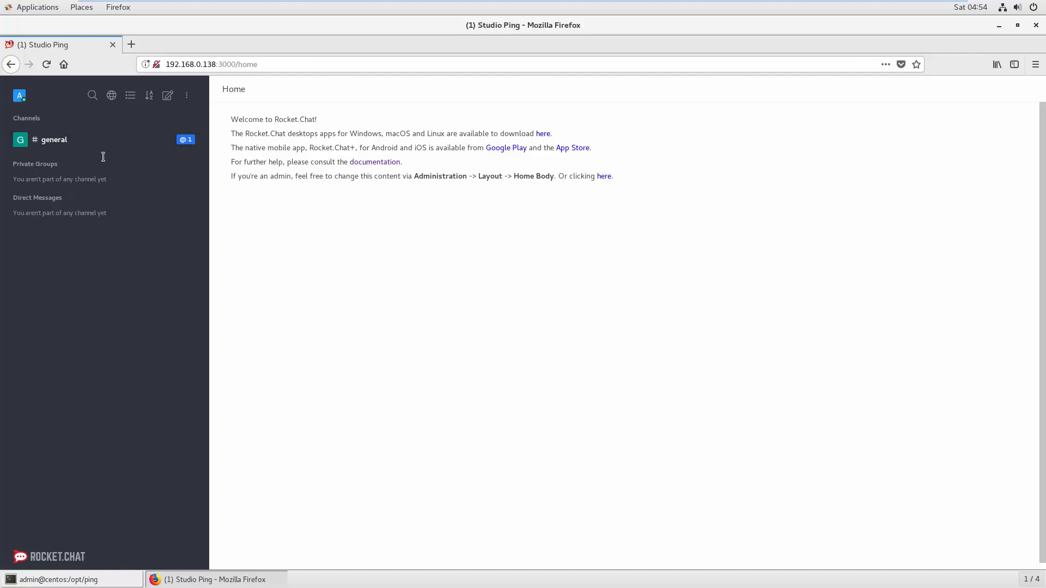
- Open the #general channel from the Studio Ping sidebar
{"action": "left_click", "coordinate": [54, 139]}
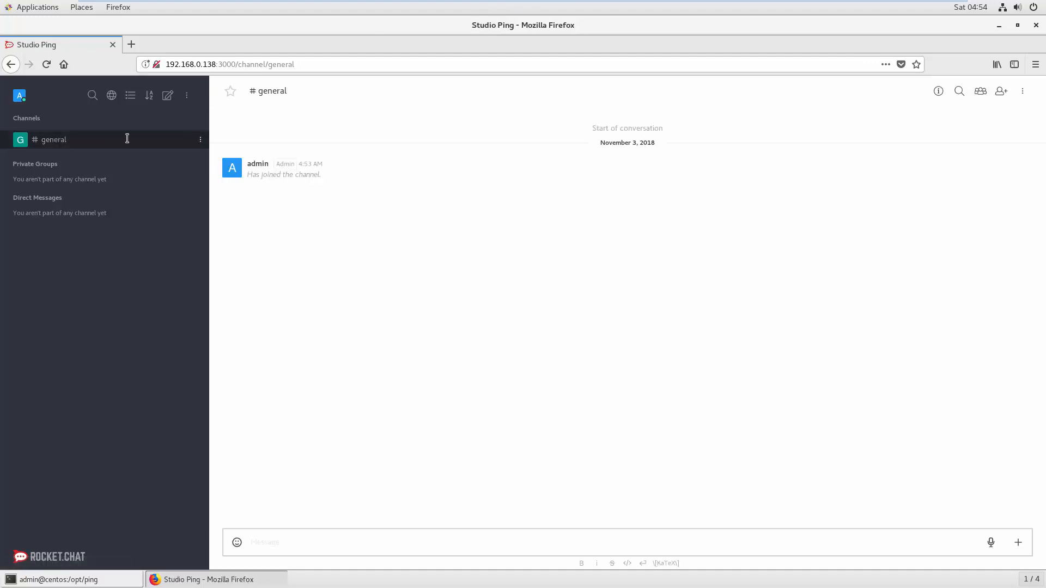
{"action": "mouse_move", "coordinate": [258, 164]}
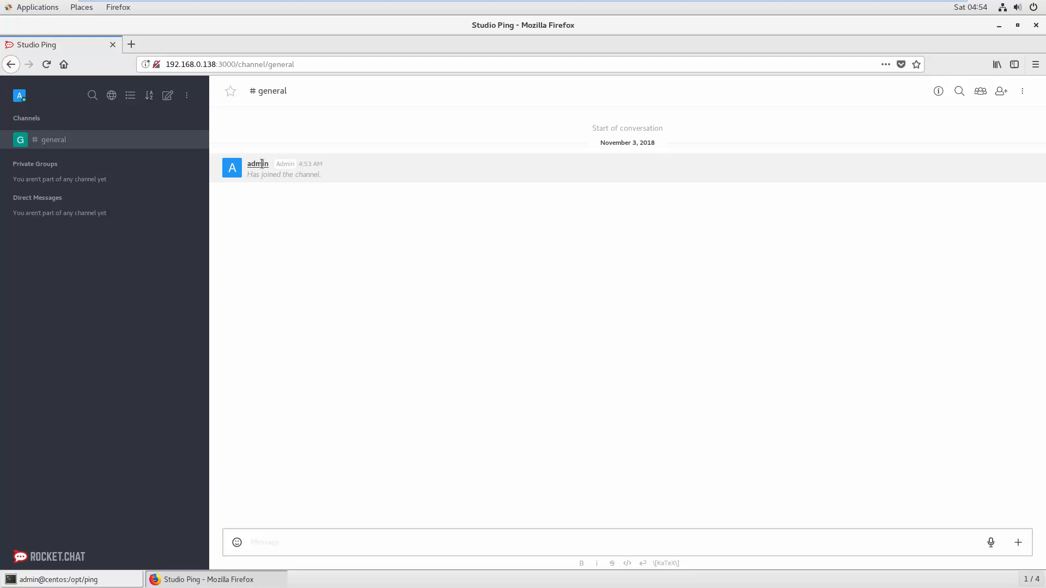
{"action": "mouse_move", "coordinate": [199, 363]}
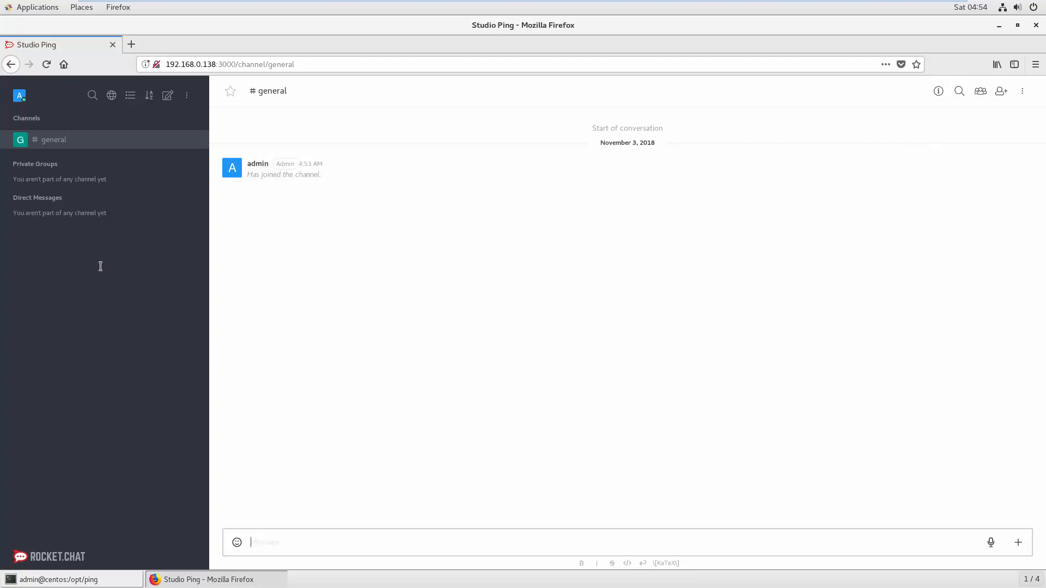
{"action": "mouse_move", "coordinate": [440, 224]}
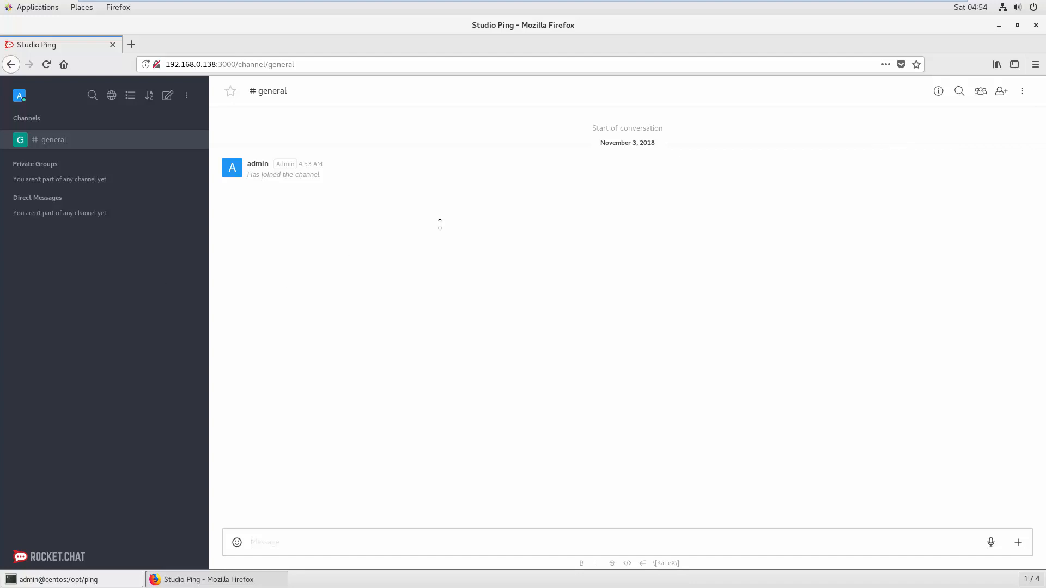
{"action": "left_click", "coordinate": [60, 579]}
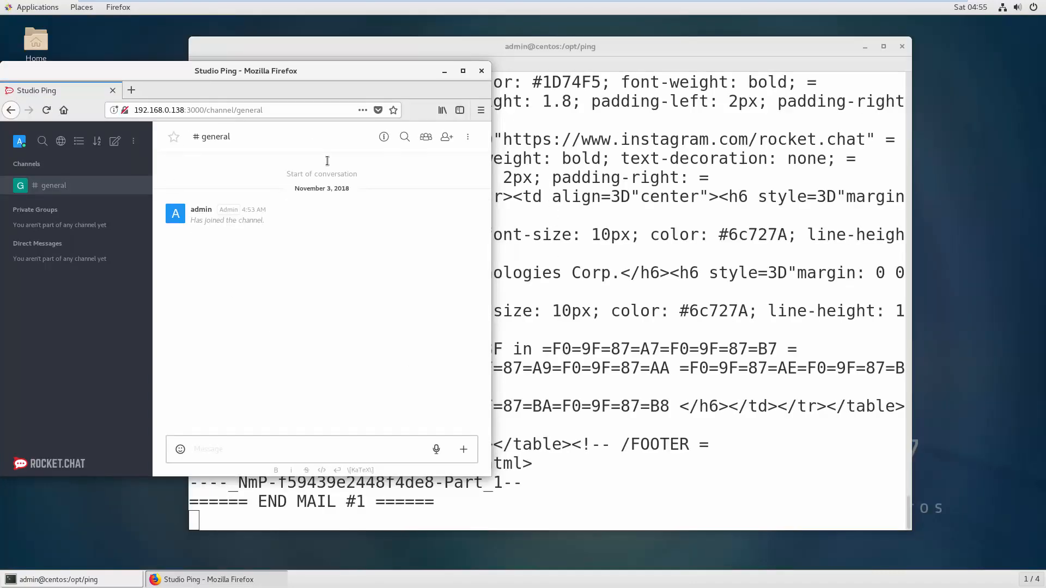
{"action": "mouse_move", "coordinate": [360, 331]}
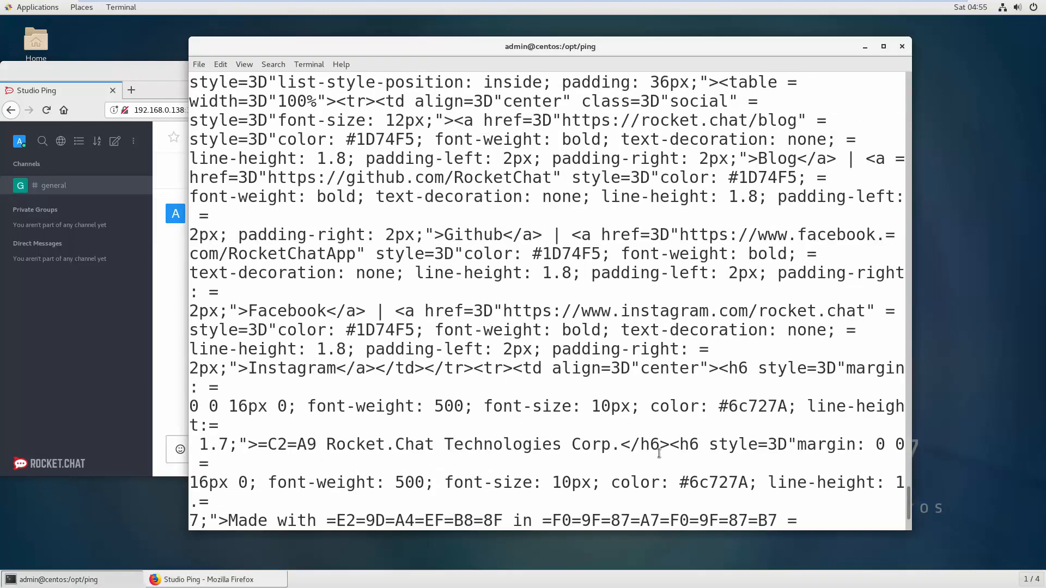
- Scroll up through the raw Rocket.Chat welcome email printed in the terminal
{"action": "scroll", "scroll_direction": "up", "scroll_amount": 3}
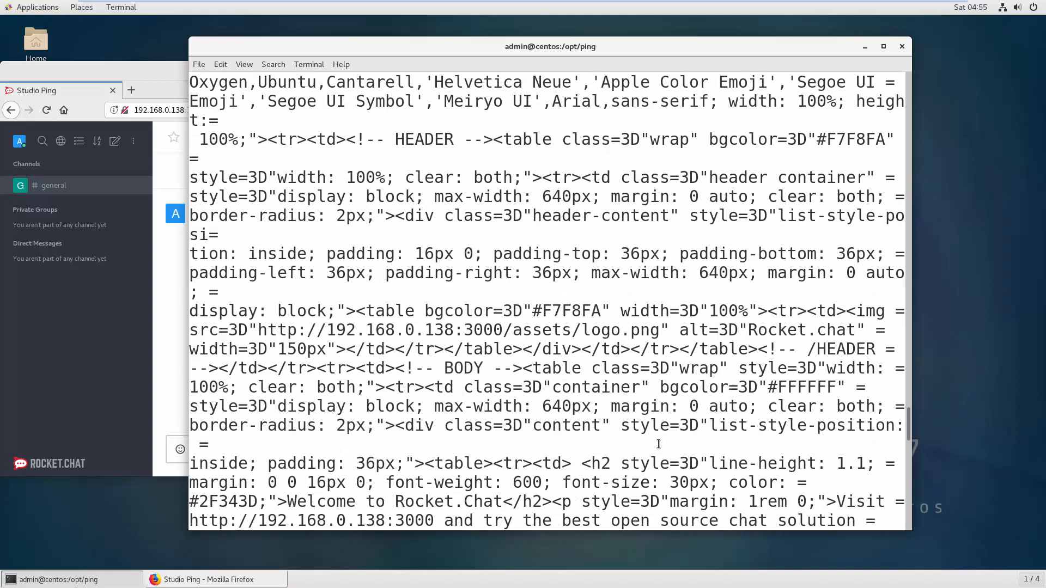